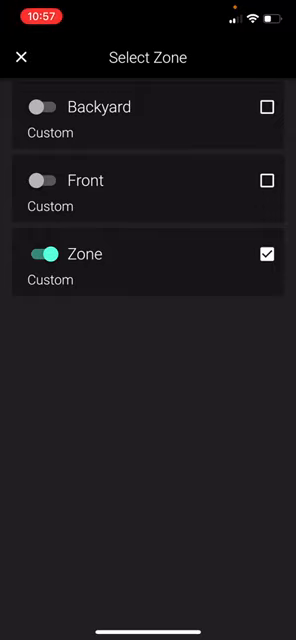
- Switch on the Front zone alongside Zone and bring up the pattern type choices
click(44, 180)
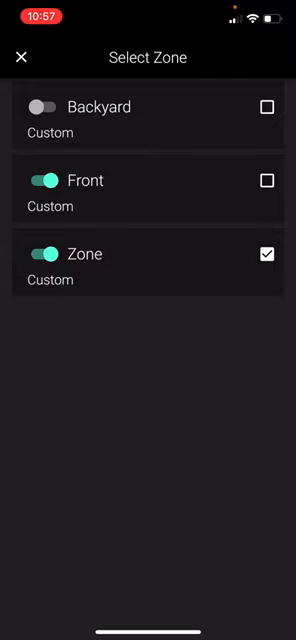
click(268, 180)
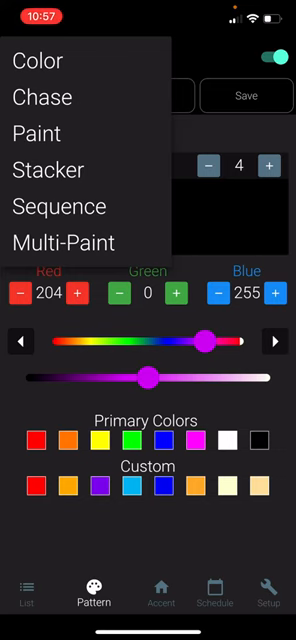
- Choose the Chase pattern type with seven colours
click(42, 96)
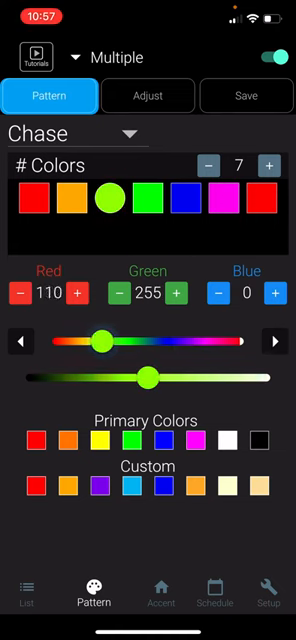
- Shift the third chase colour's hue to yellow and lighten it to about 51%
drag(100, 342, 90, 342)
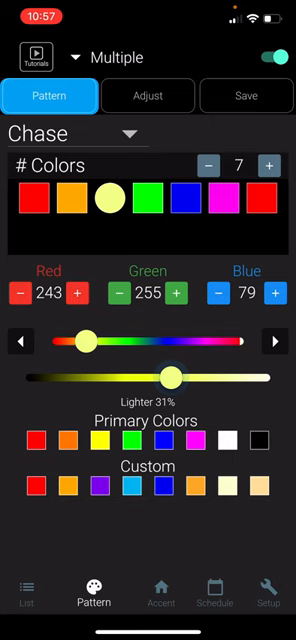
drag(166, 378, 210, 378)
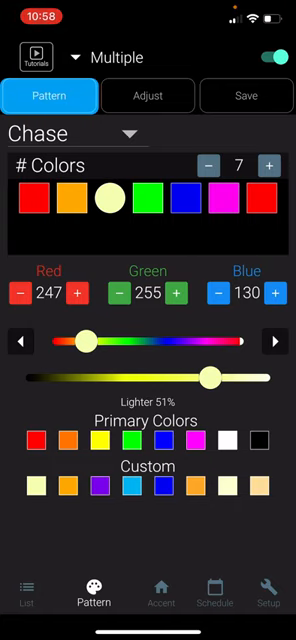
- Show the chase adjustments with Fade 6, Skip 5 and the effect choices listed
click(36, 442)
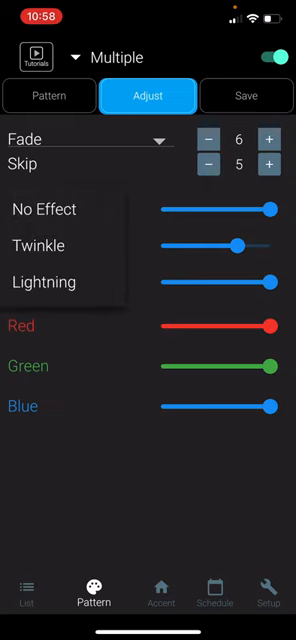
- Name the new pattern 'Christmas' in the save form under the Holidays category
click(44, 282)
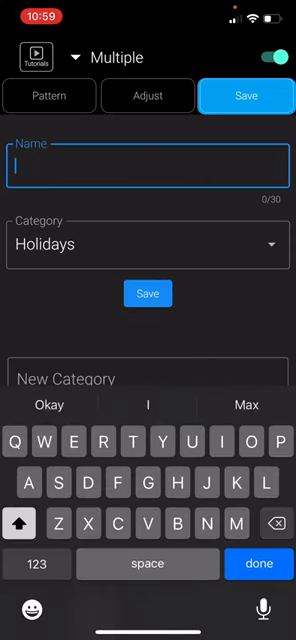
text(Christmas)
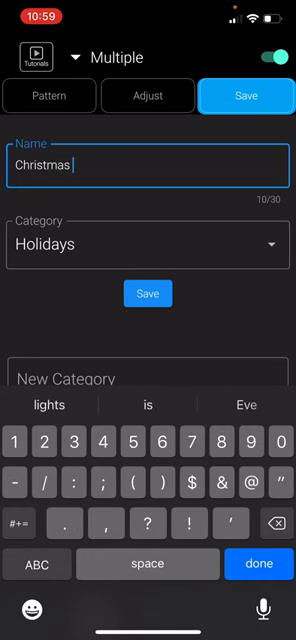